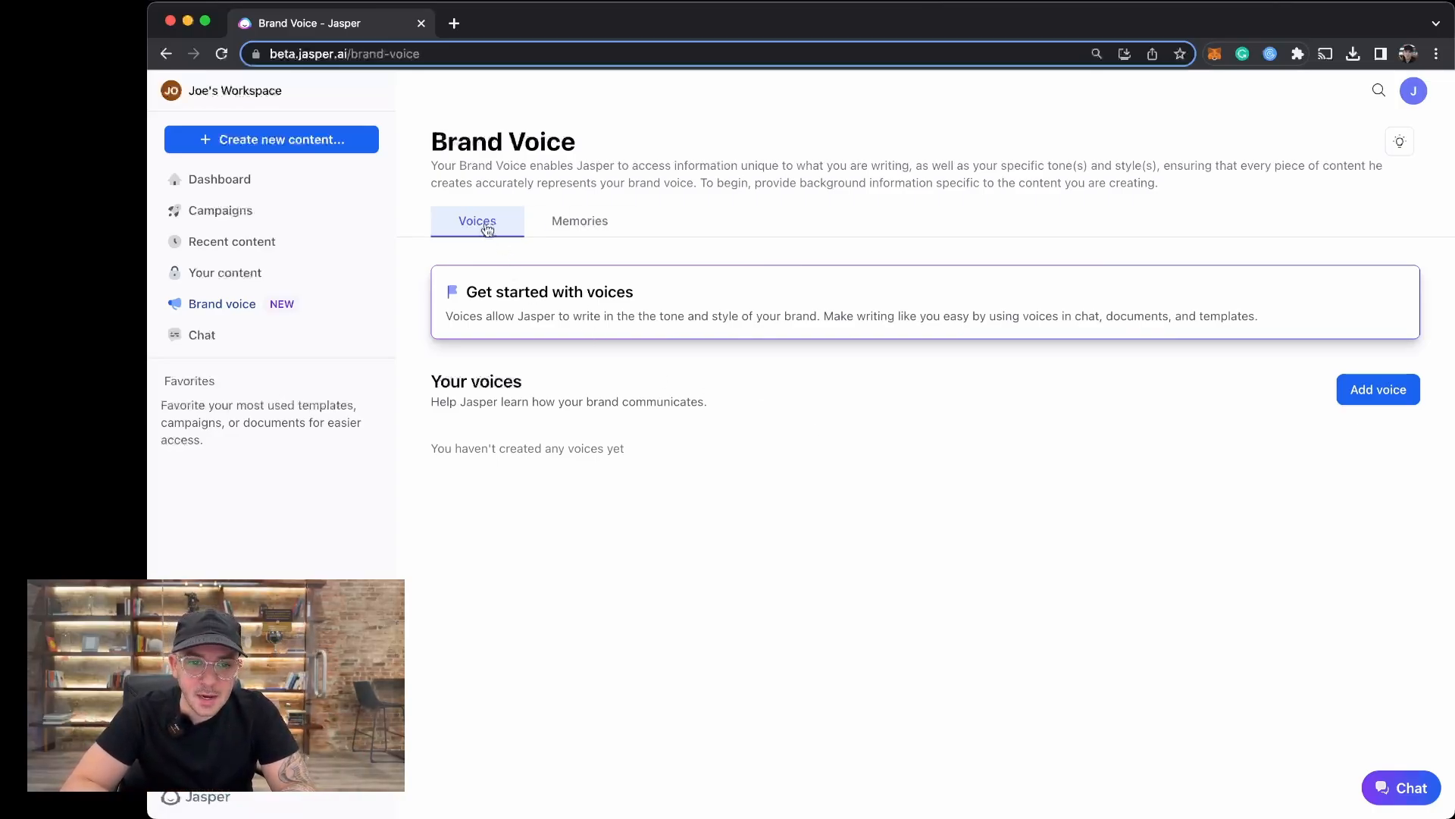
mouse_move(579, 221)
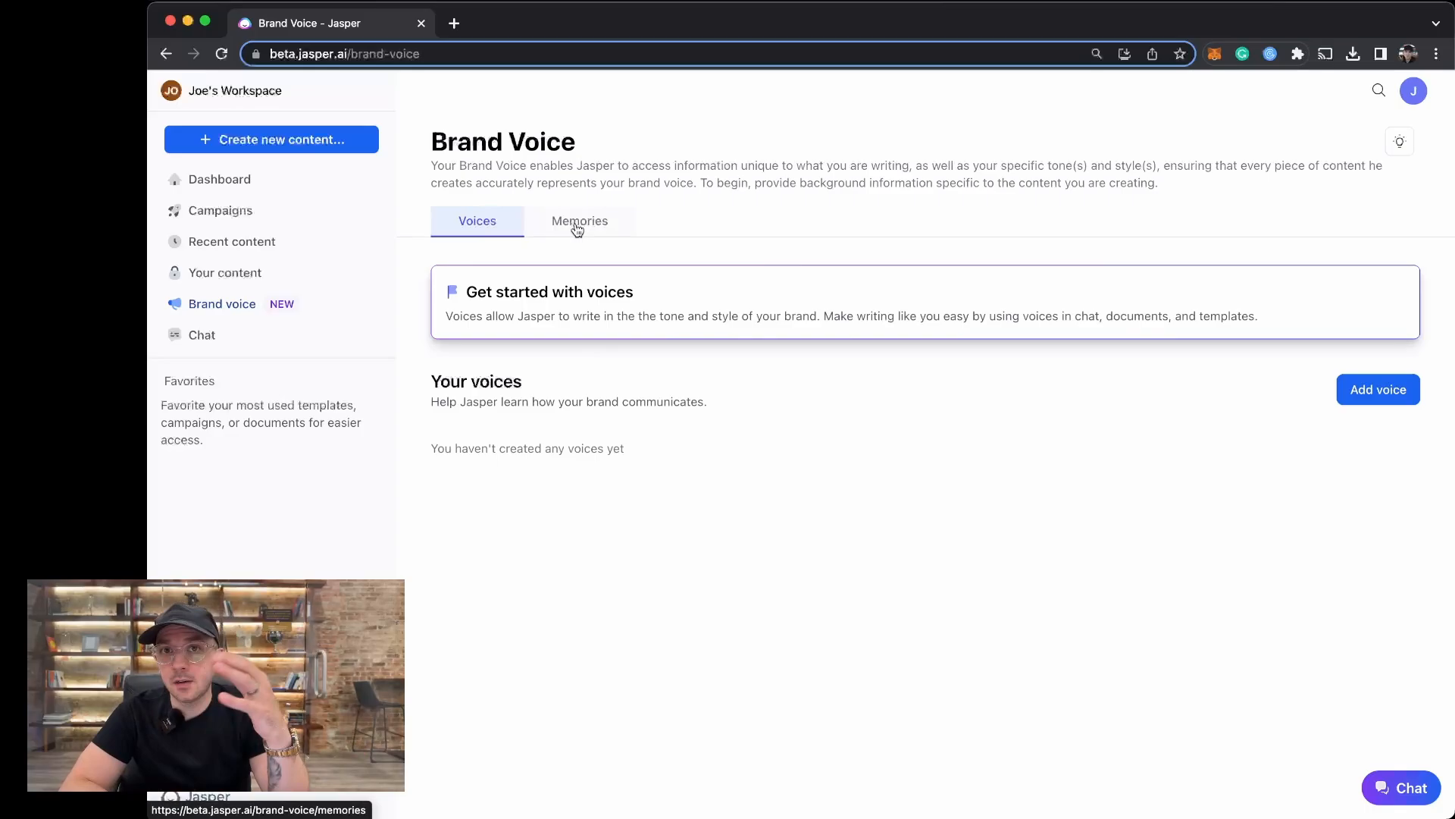
mouse_move(915, 391)
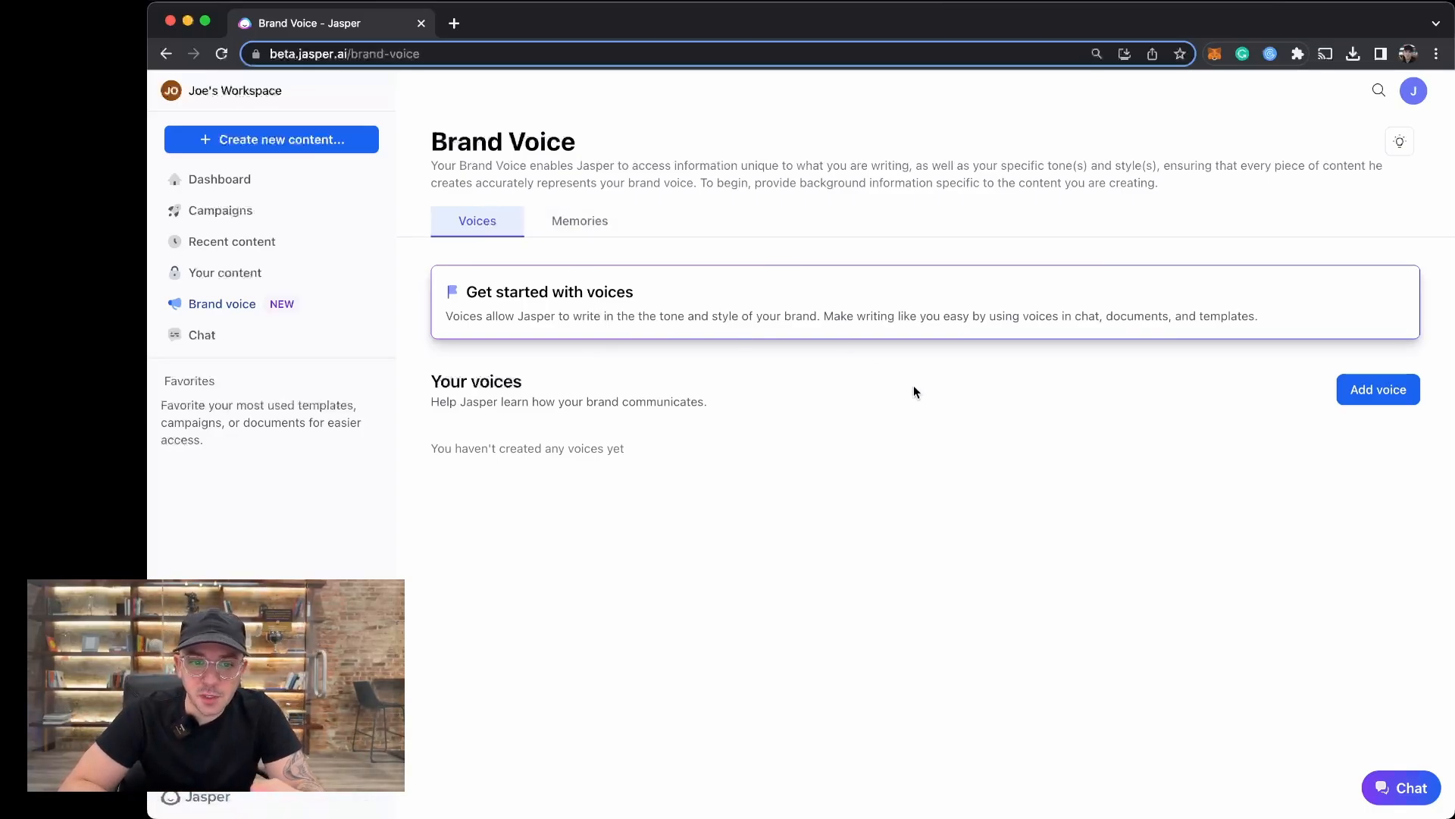
mouse_move(998, 415)
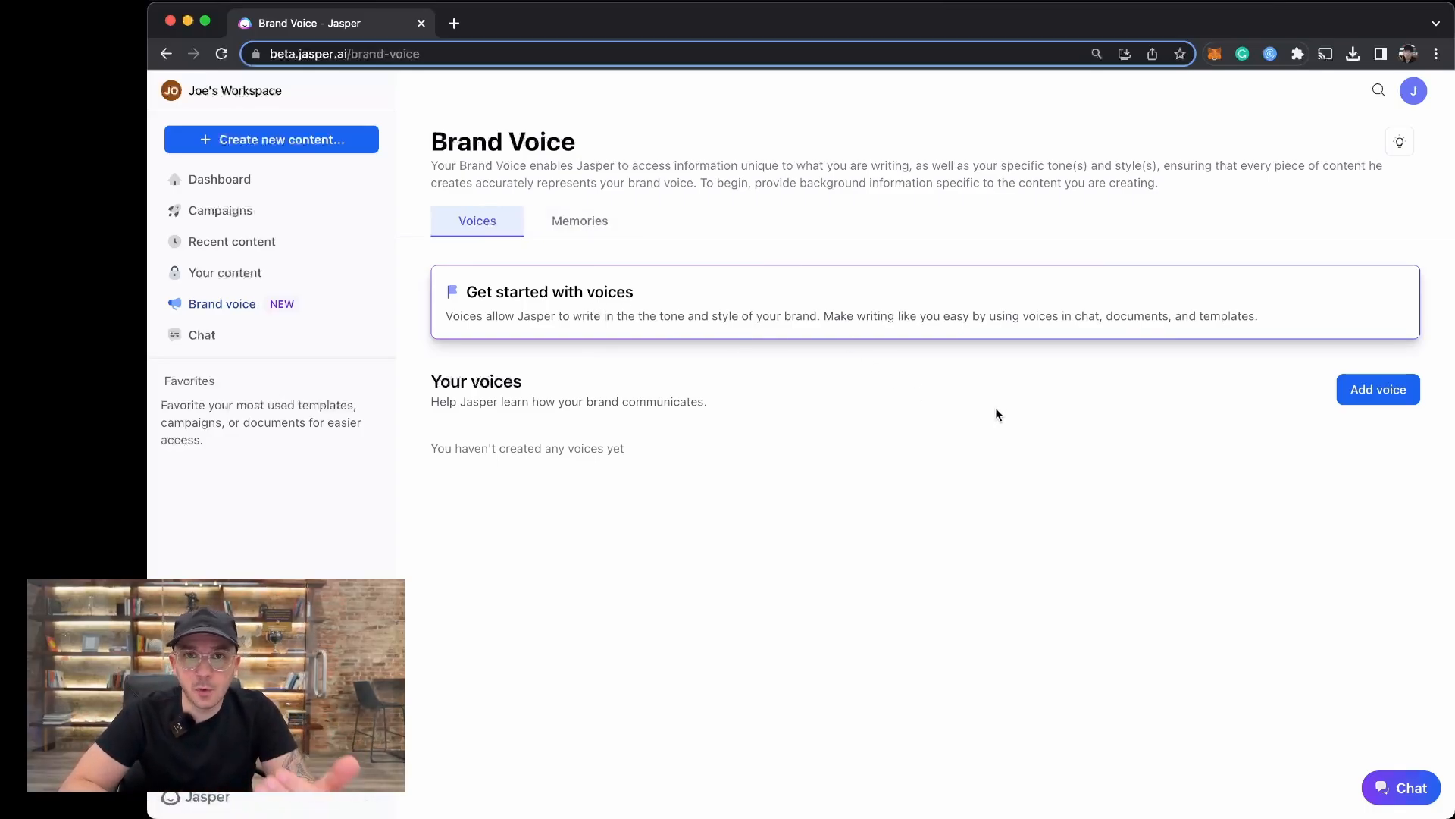
Step: Begin a new brand voice and grab the joesdaily.com streamer console article link
click(1378, 389)
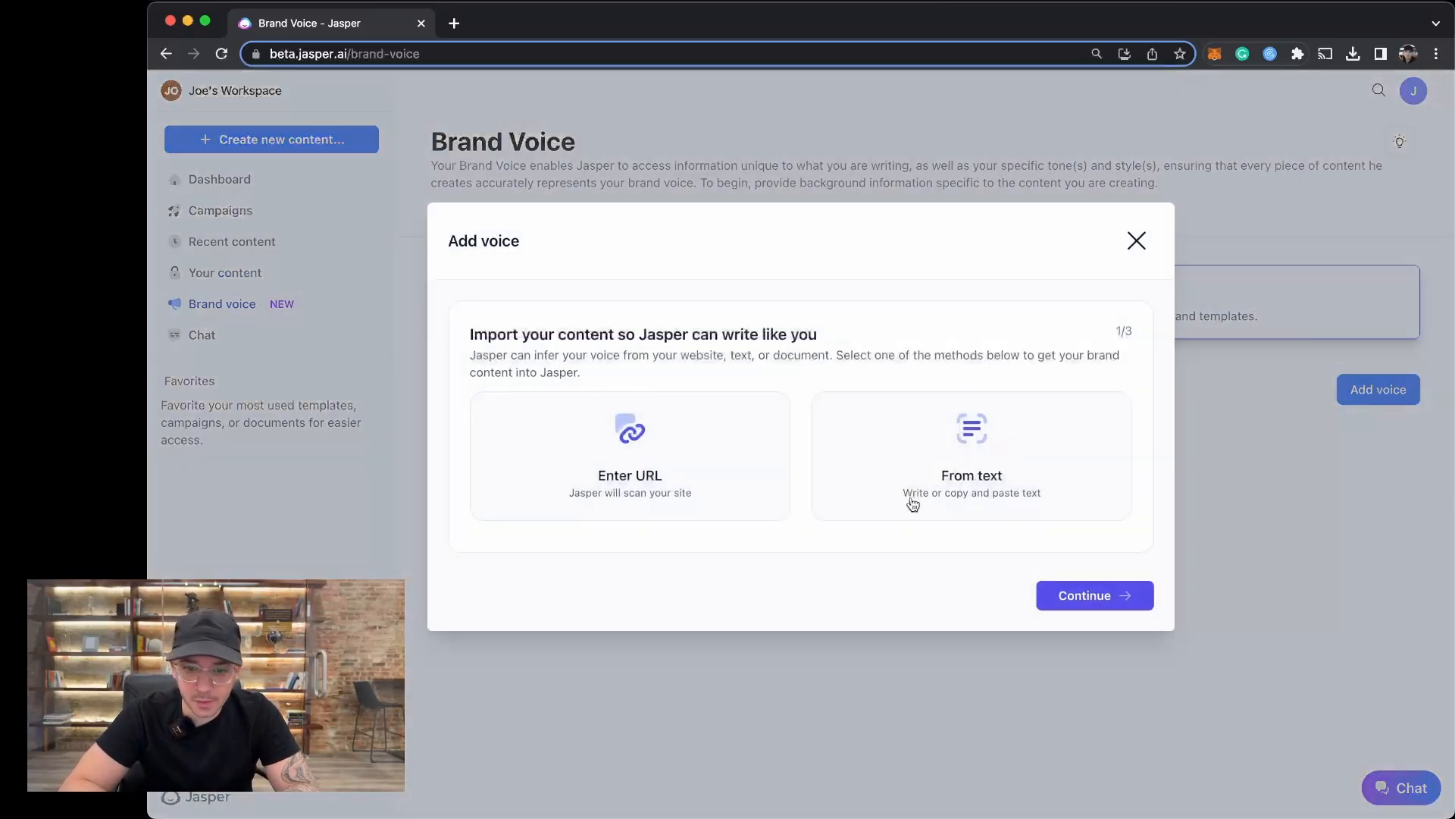
mouse_move(585, 380)
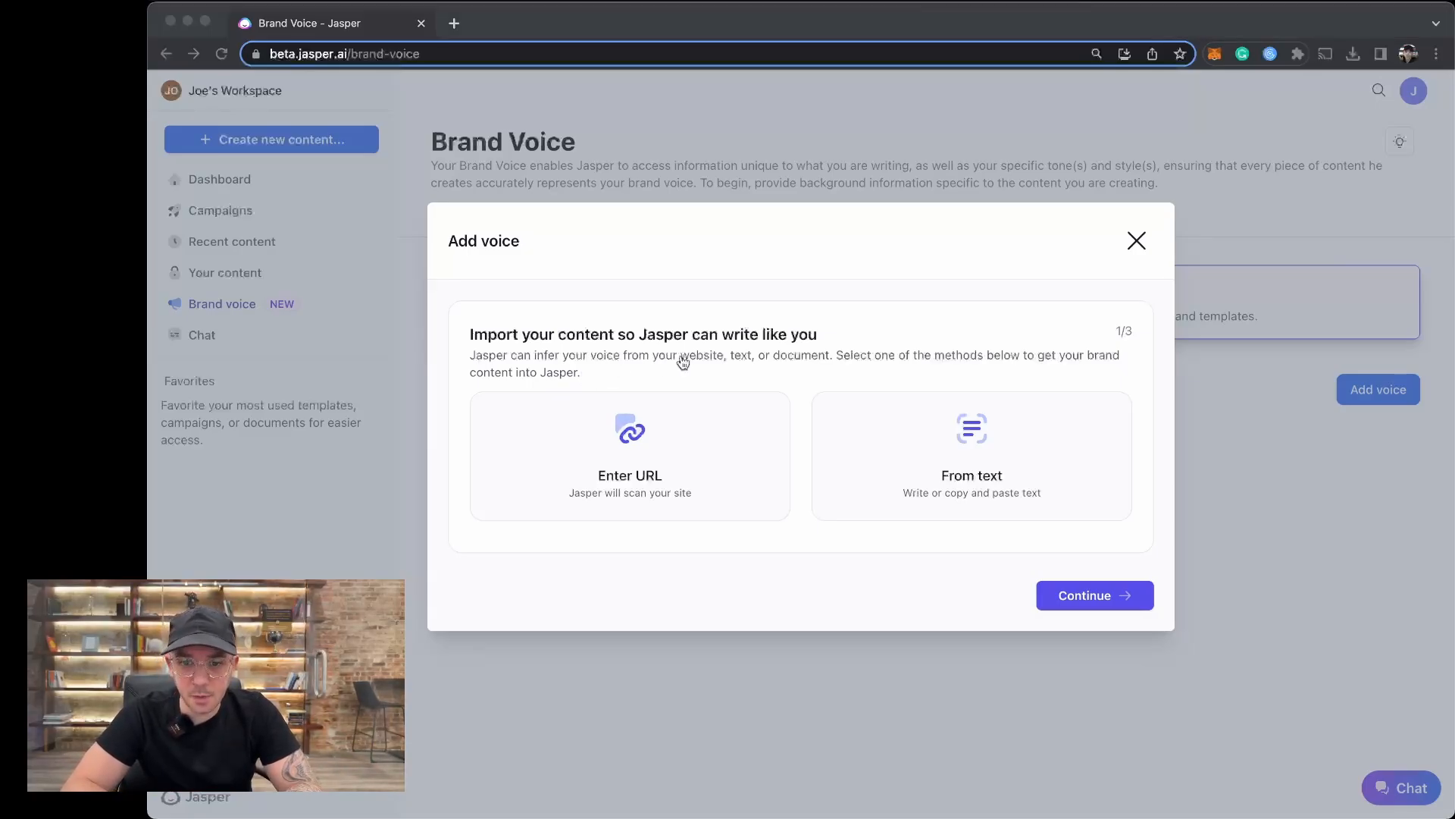
click(453, 23)
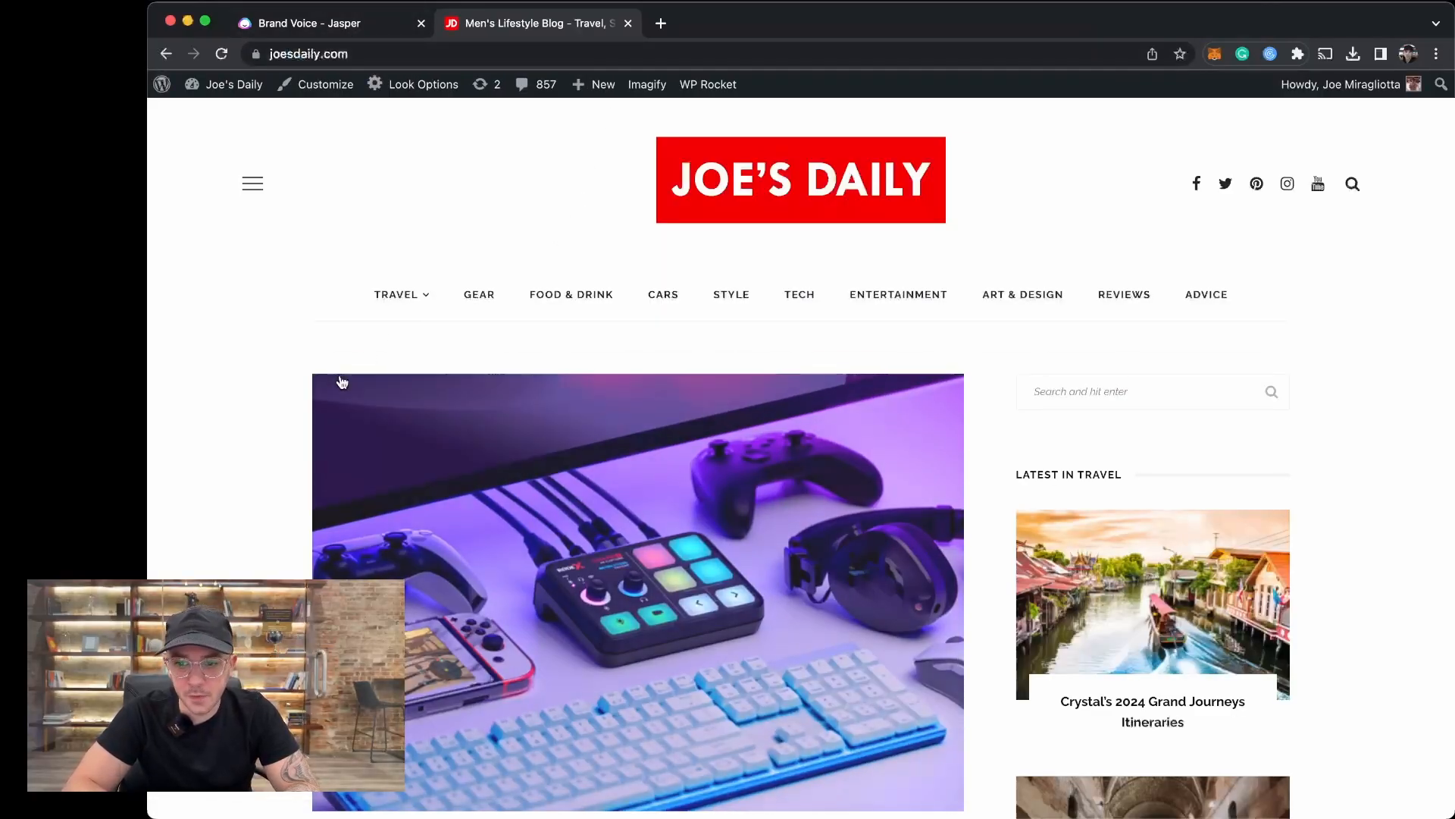
scroll(down, 3)
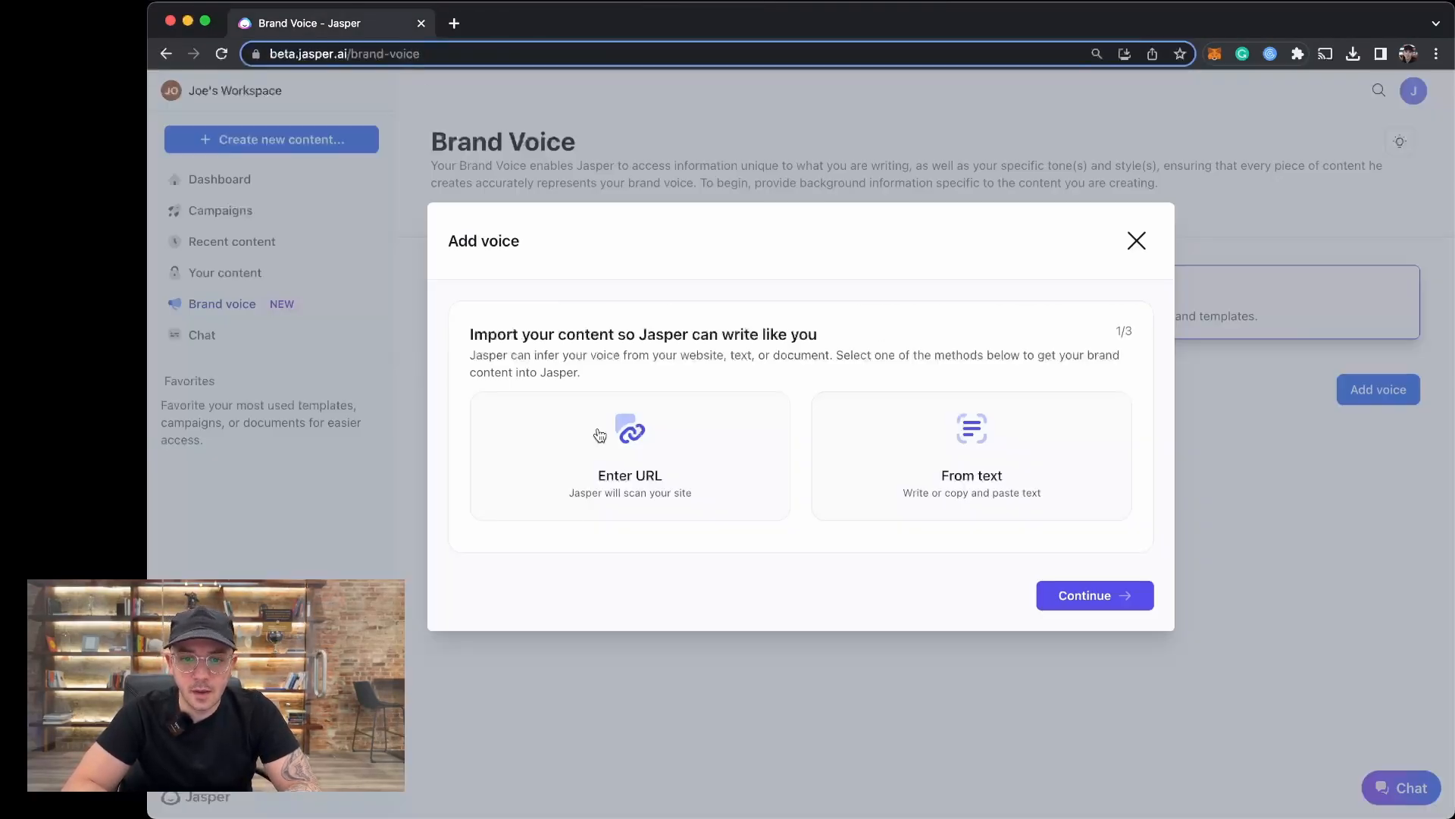
Step: Submit the blog article URL as the voice source for Jasper to analyze
click(629, 436)
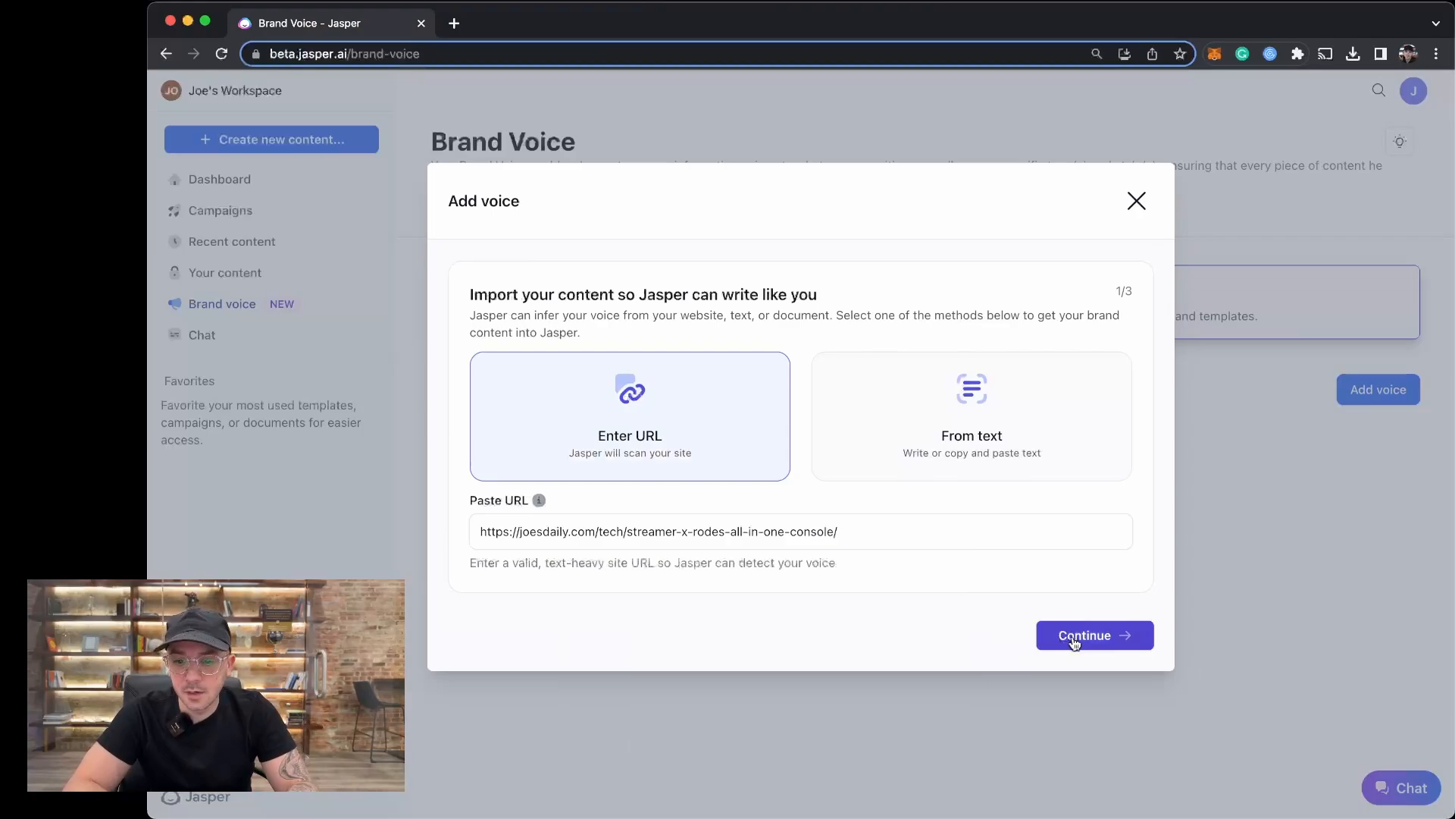
click(1093, 635)
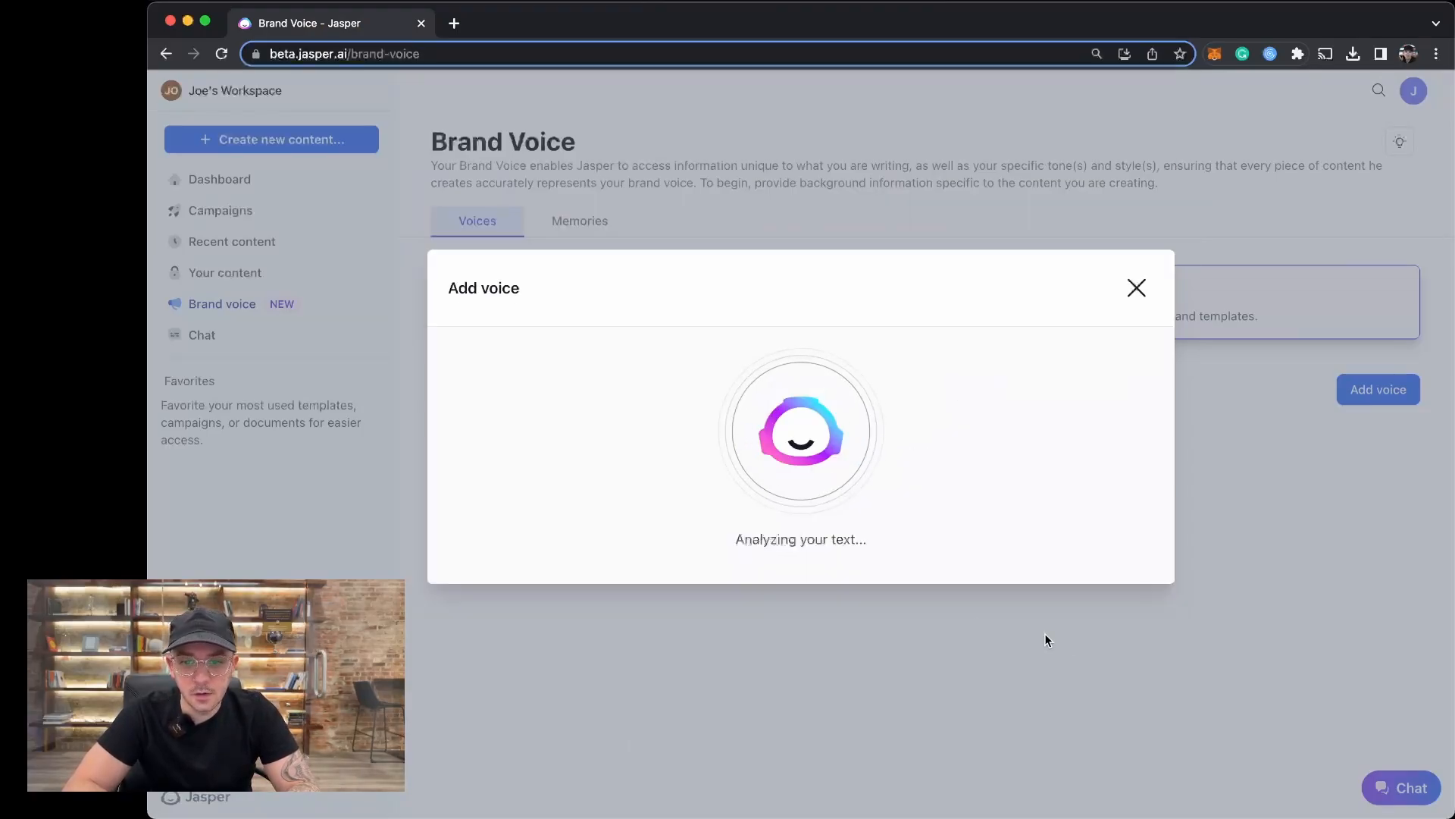
mouse_move(975, 628)
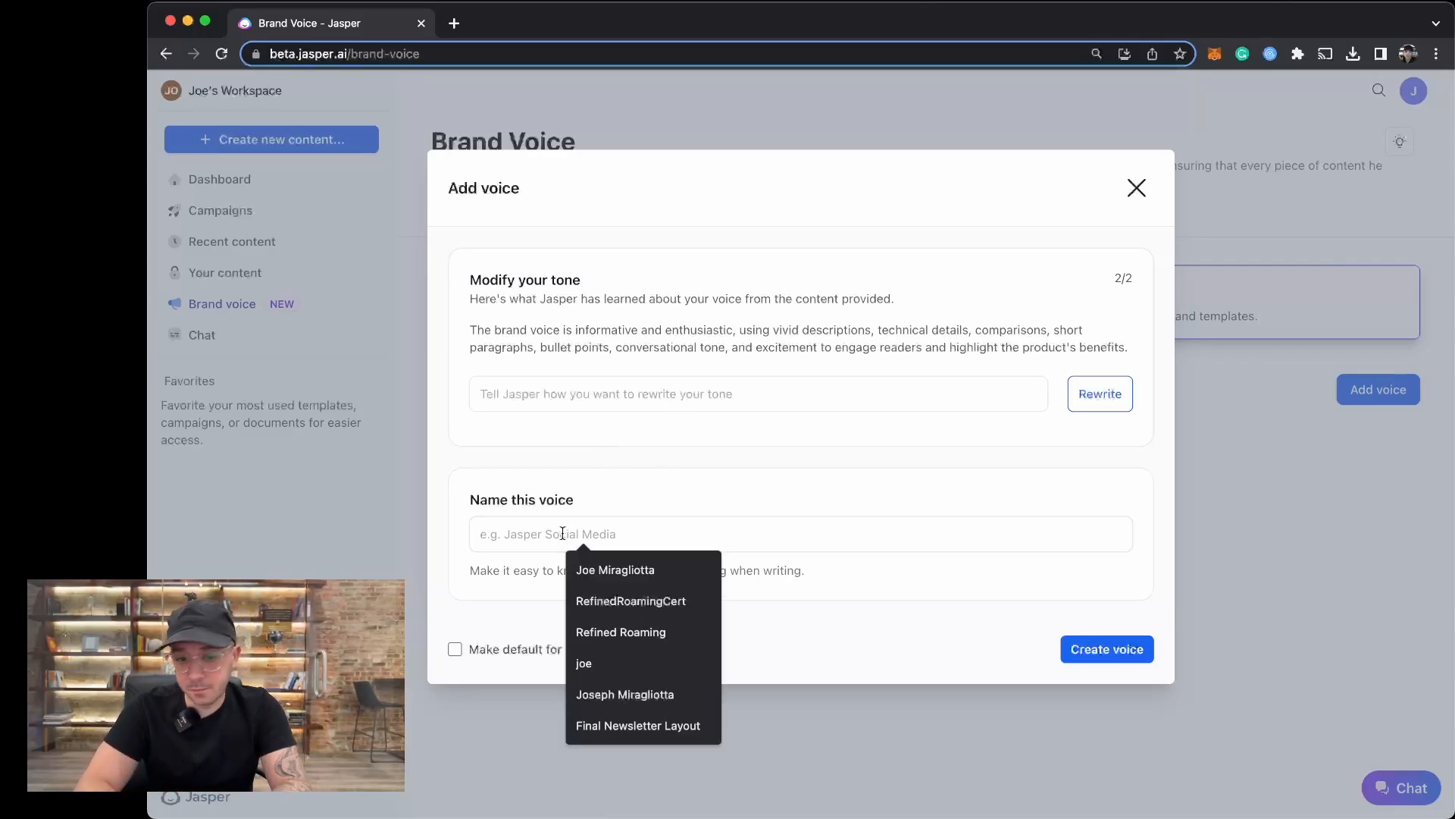
Step: Name the voice 'JoesDaily Blog Posts', make it default for all campaigns, and create it
text(JoesD)
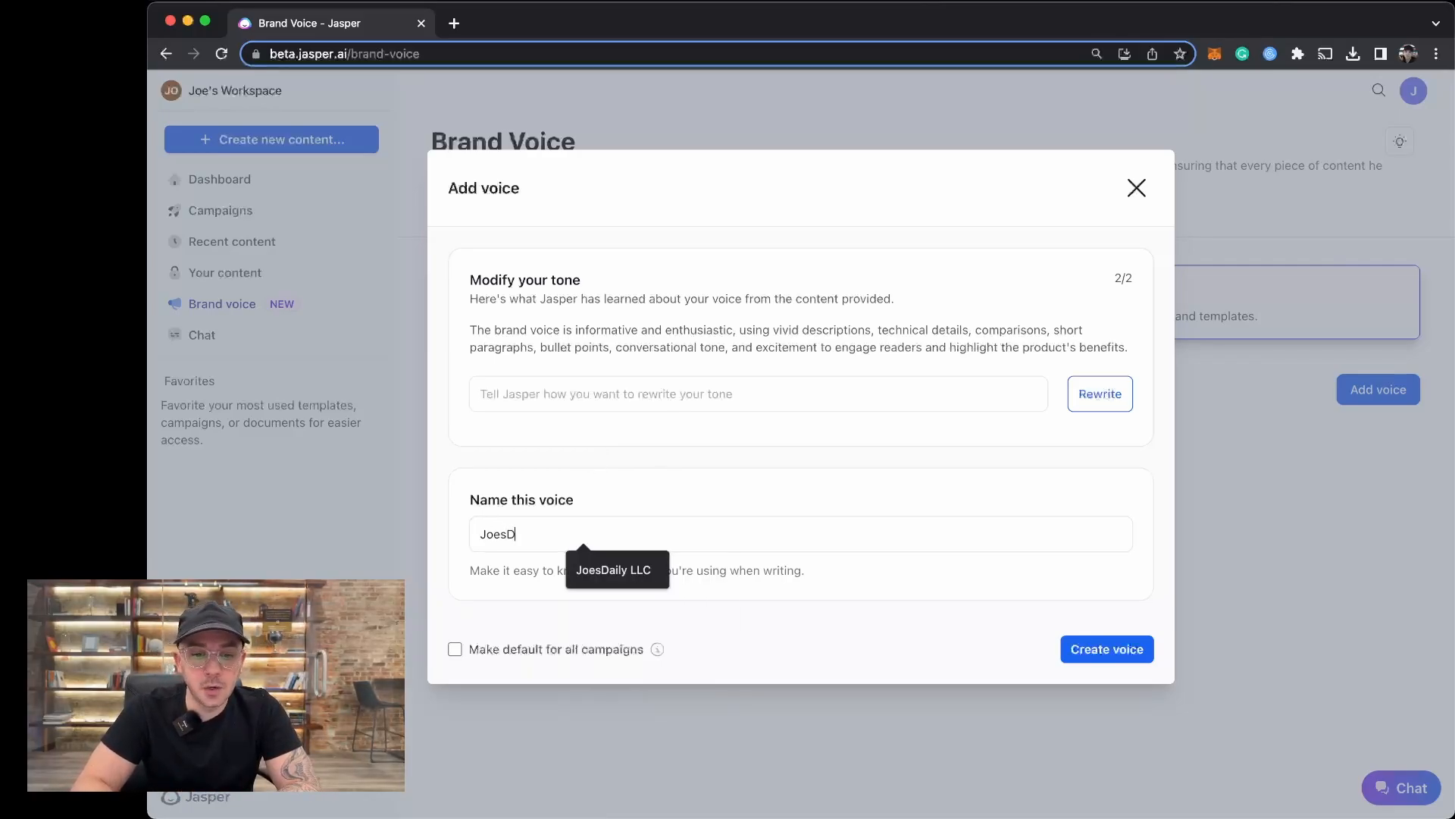
text(aily Blog Posts)
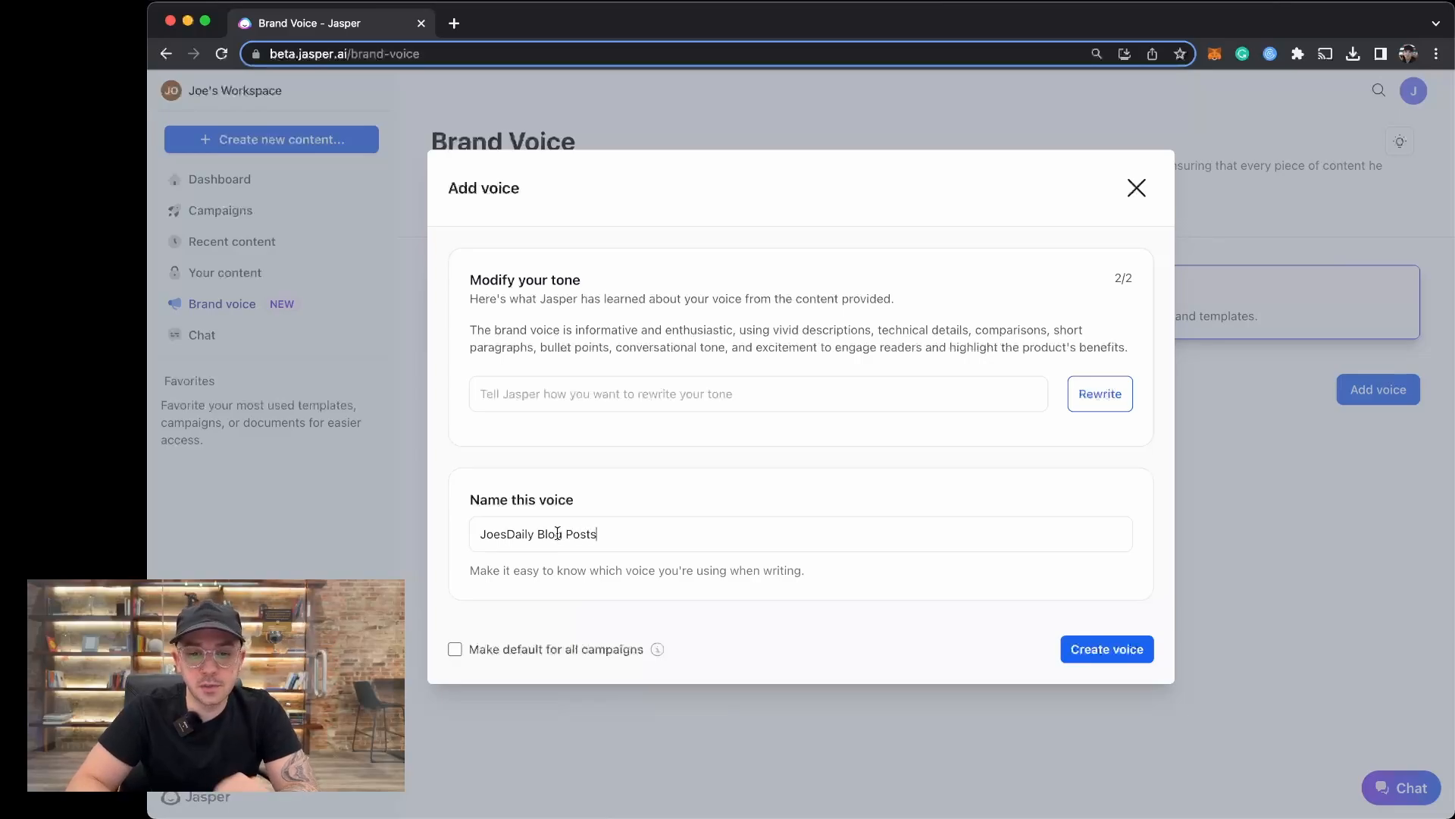
mouse_move(439, 573)
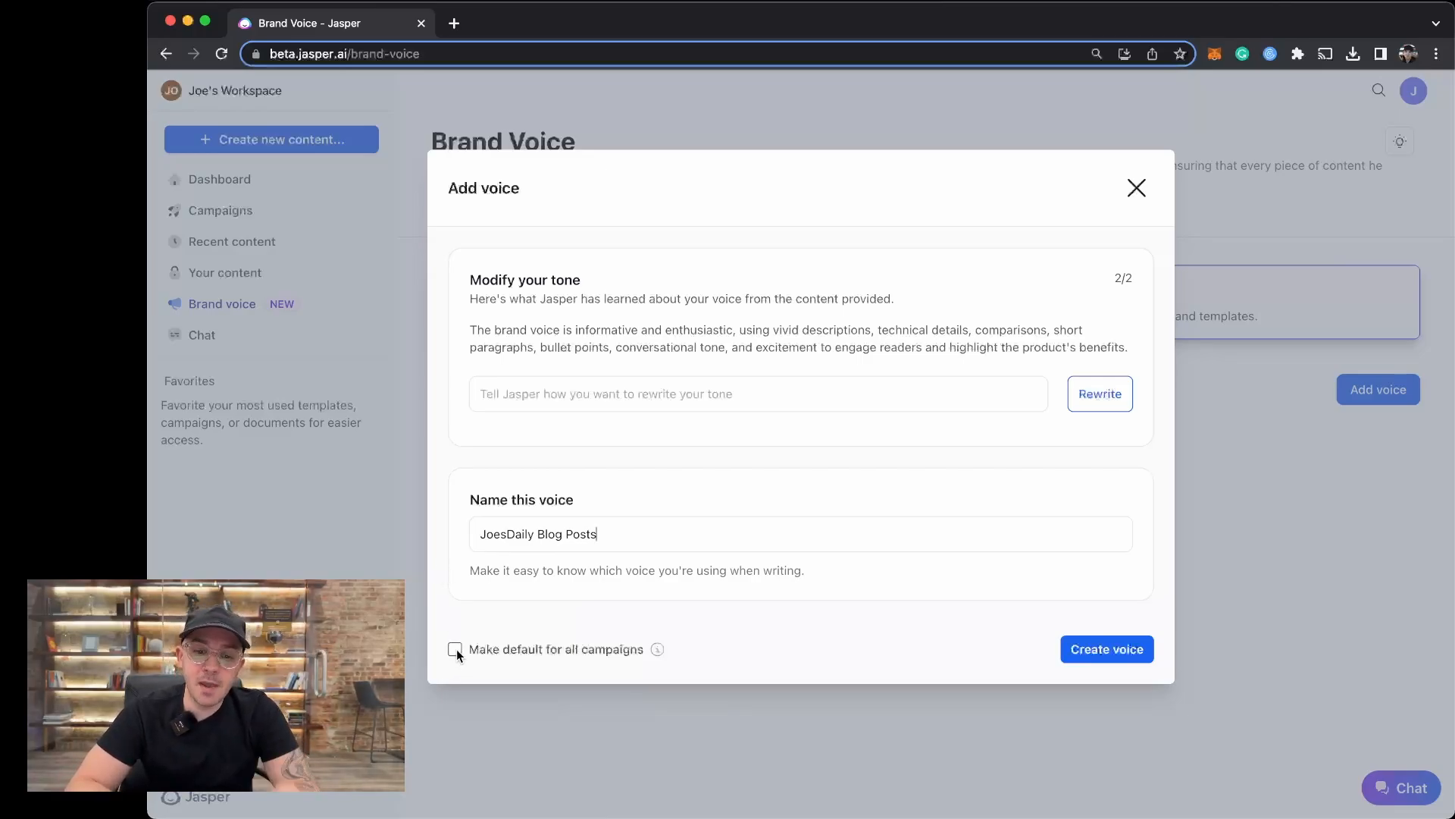
click(455, 648)
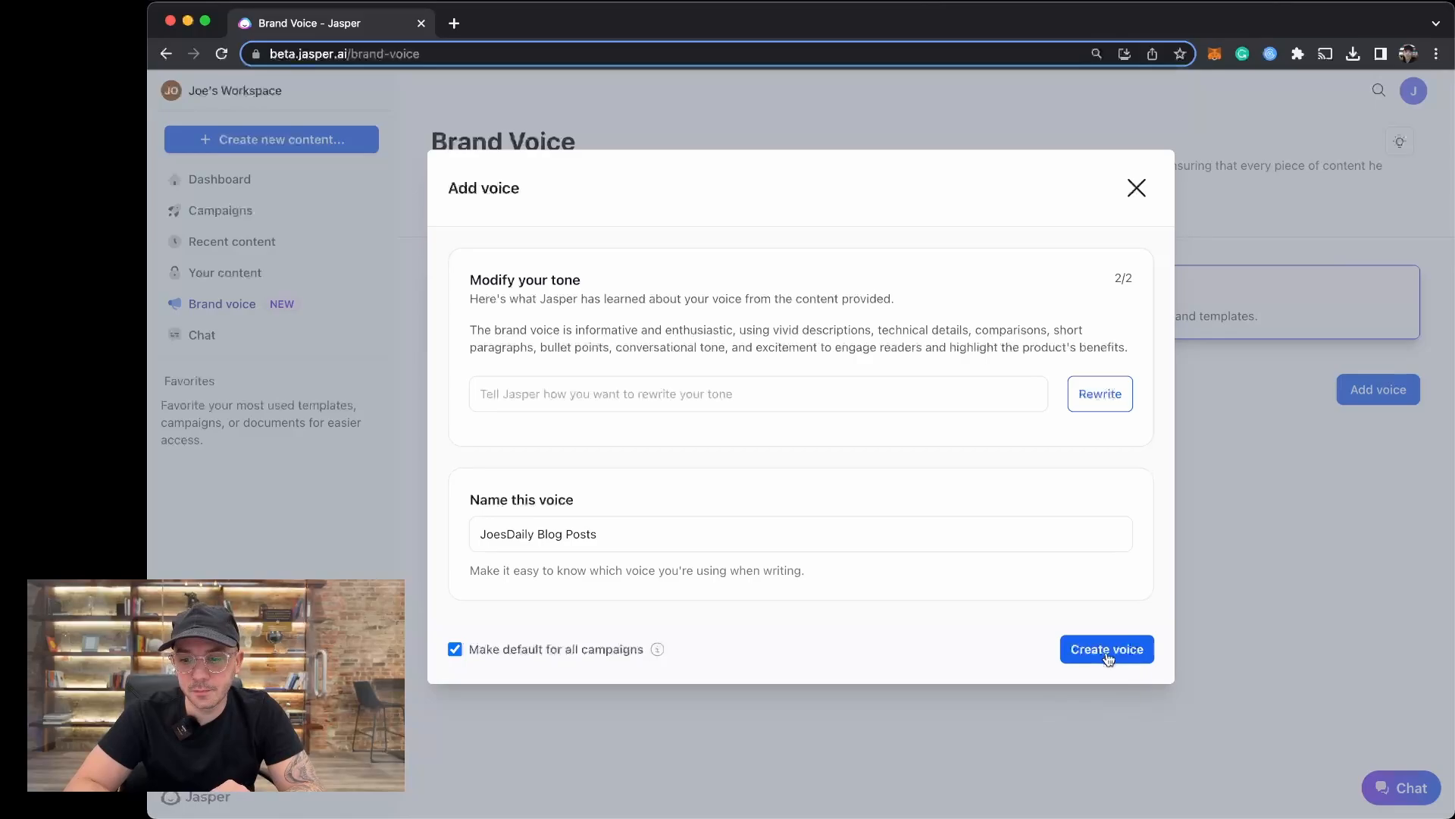
click(1106, 649)
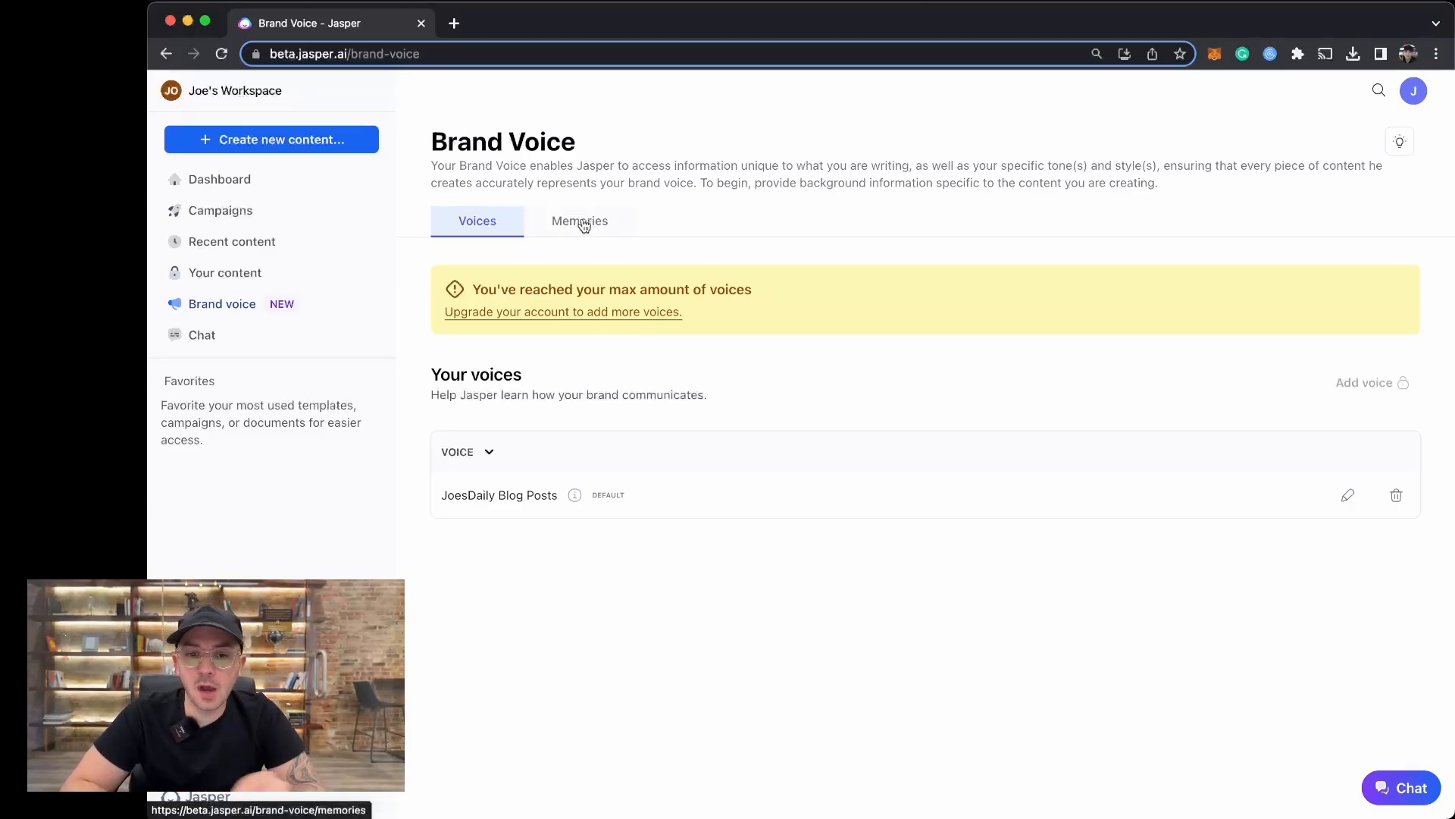
Step: Go to the Brand Voice Memories section
click(579, 221)
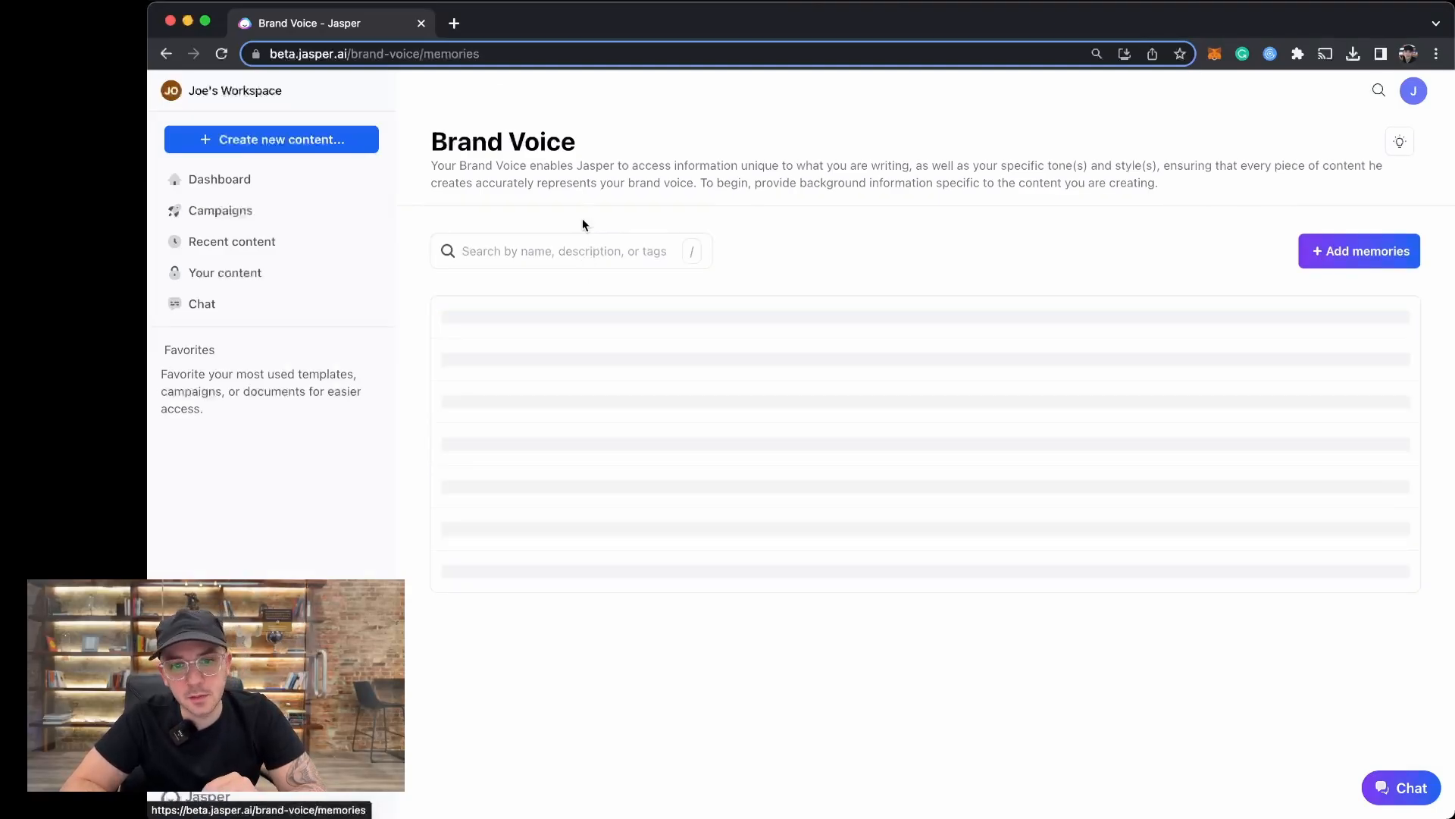
Step: Start adding a brand memory and review the available memory types
click(1358, 250)
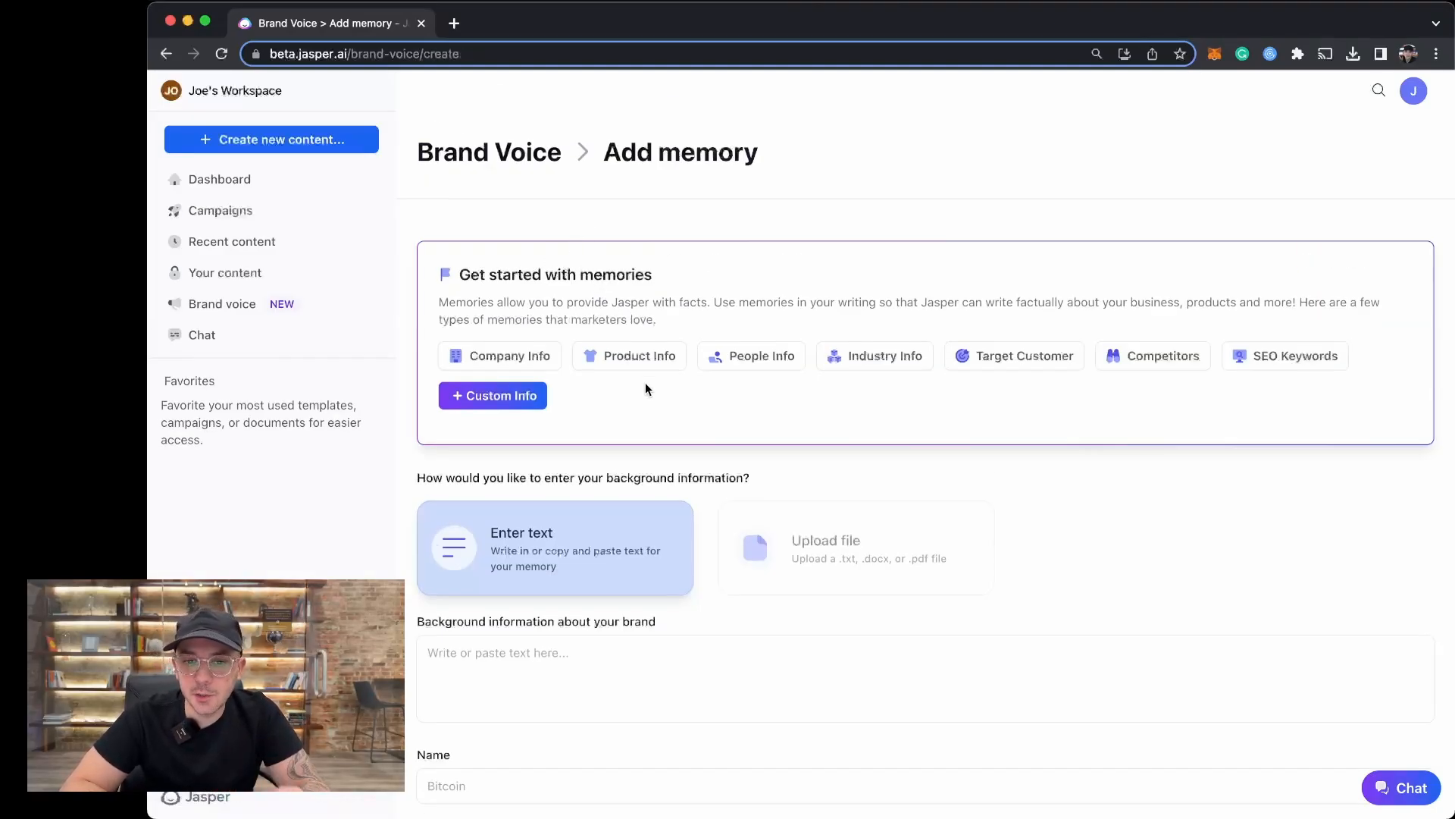
scroll(up, 3)
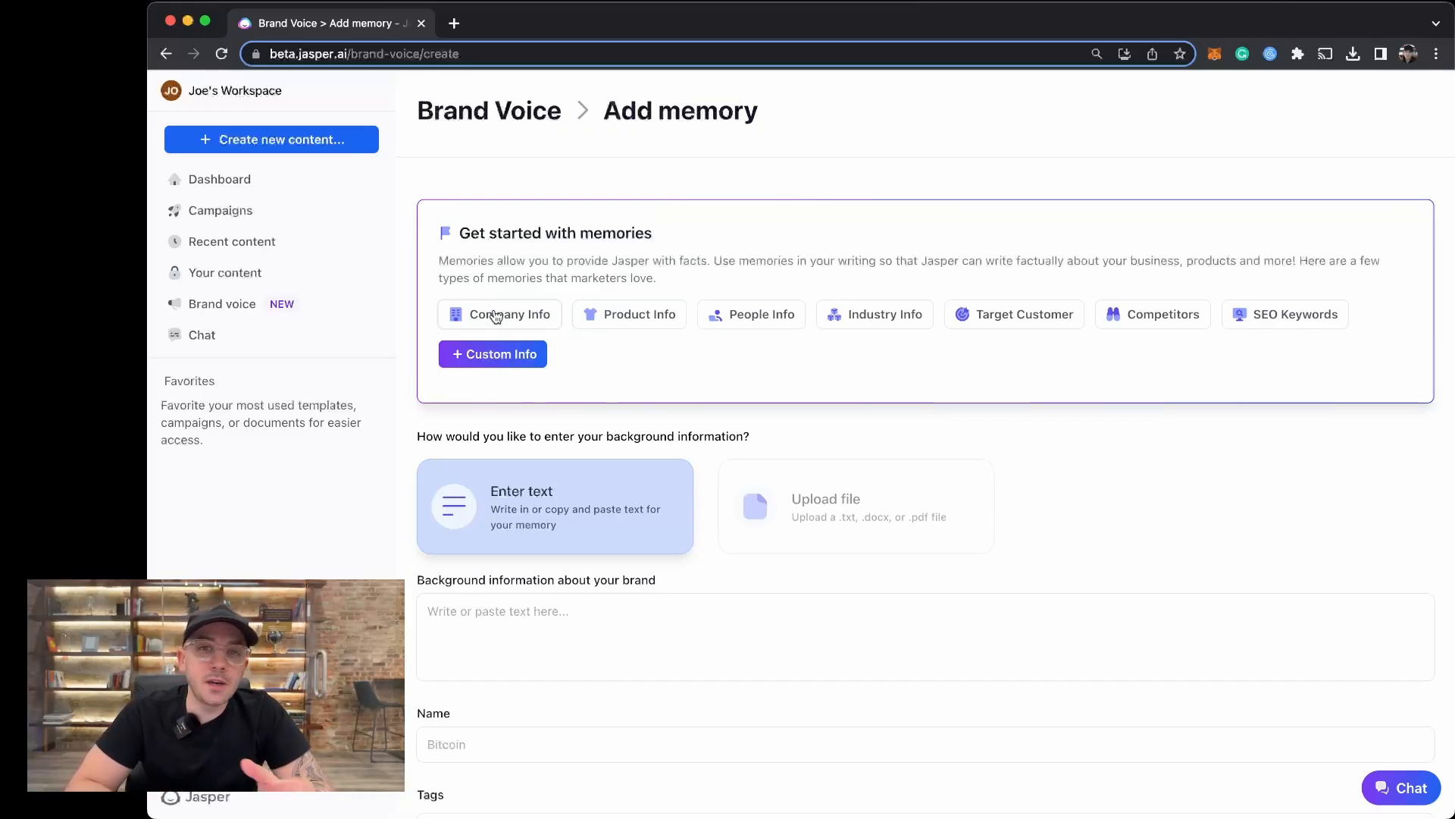
mouse_move(638, 319)
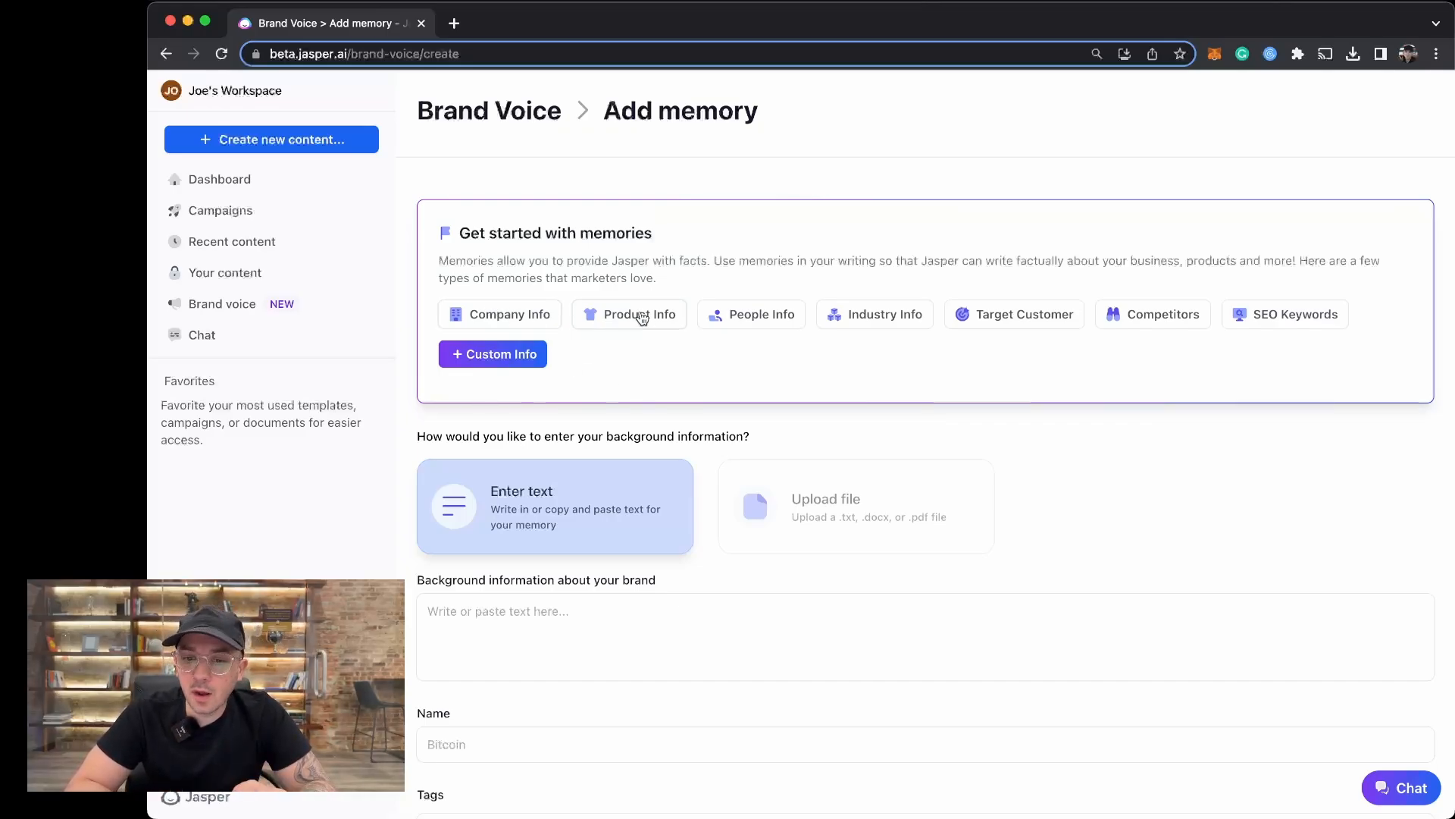
mouse_move(874, 313)
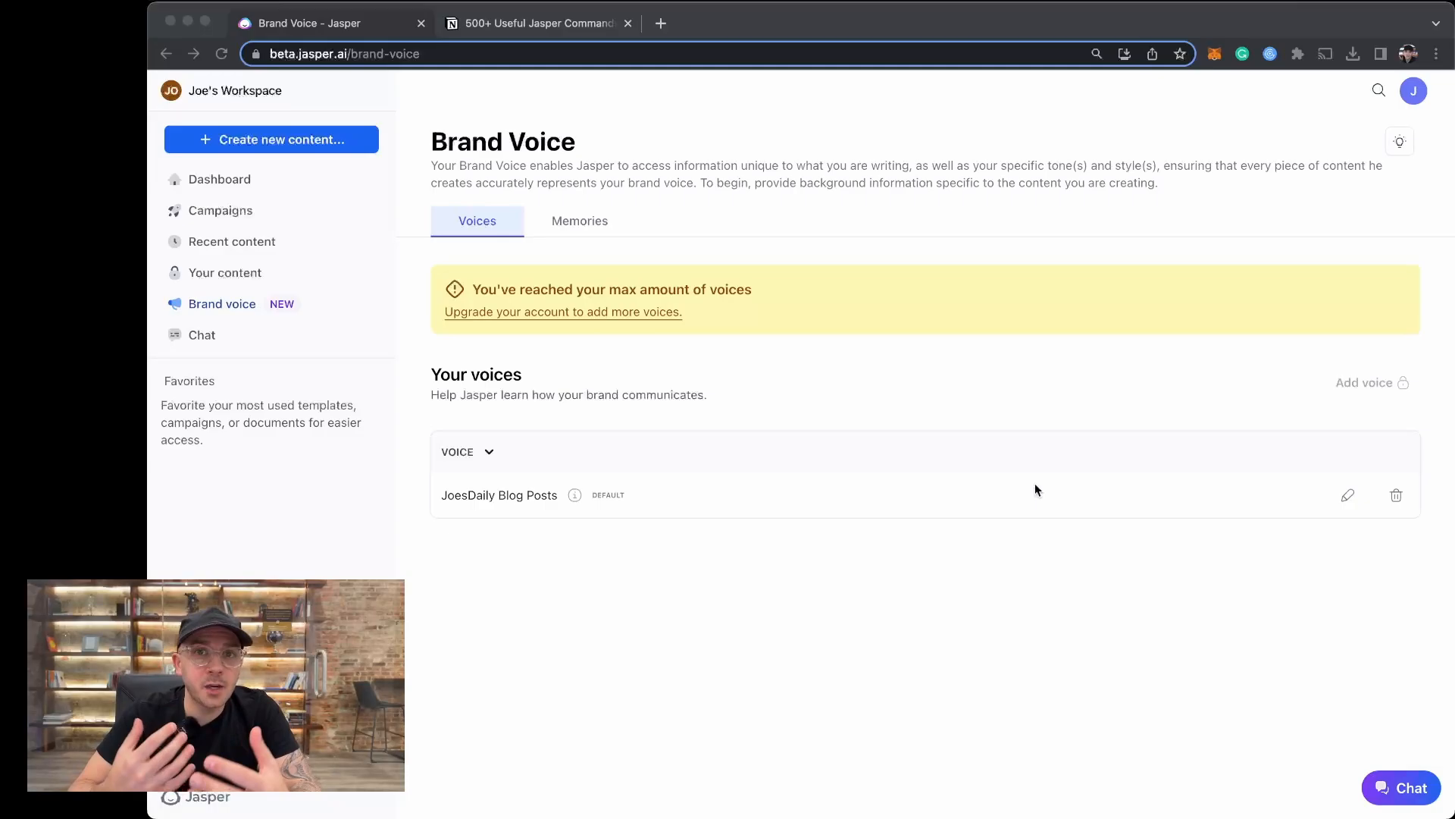
mouse_move(776, 466)
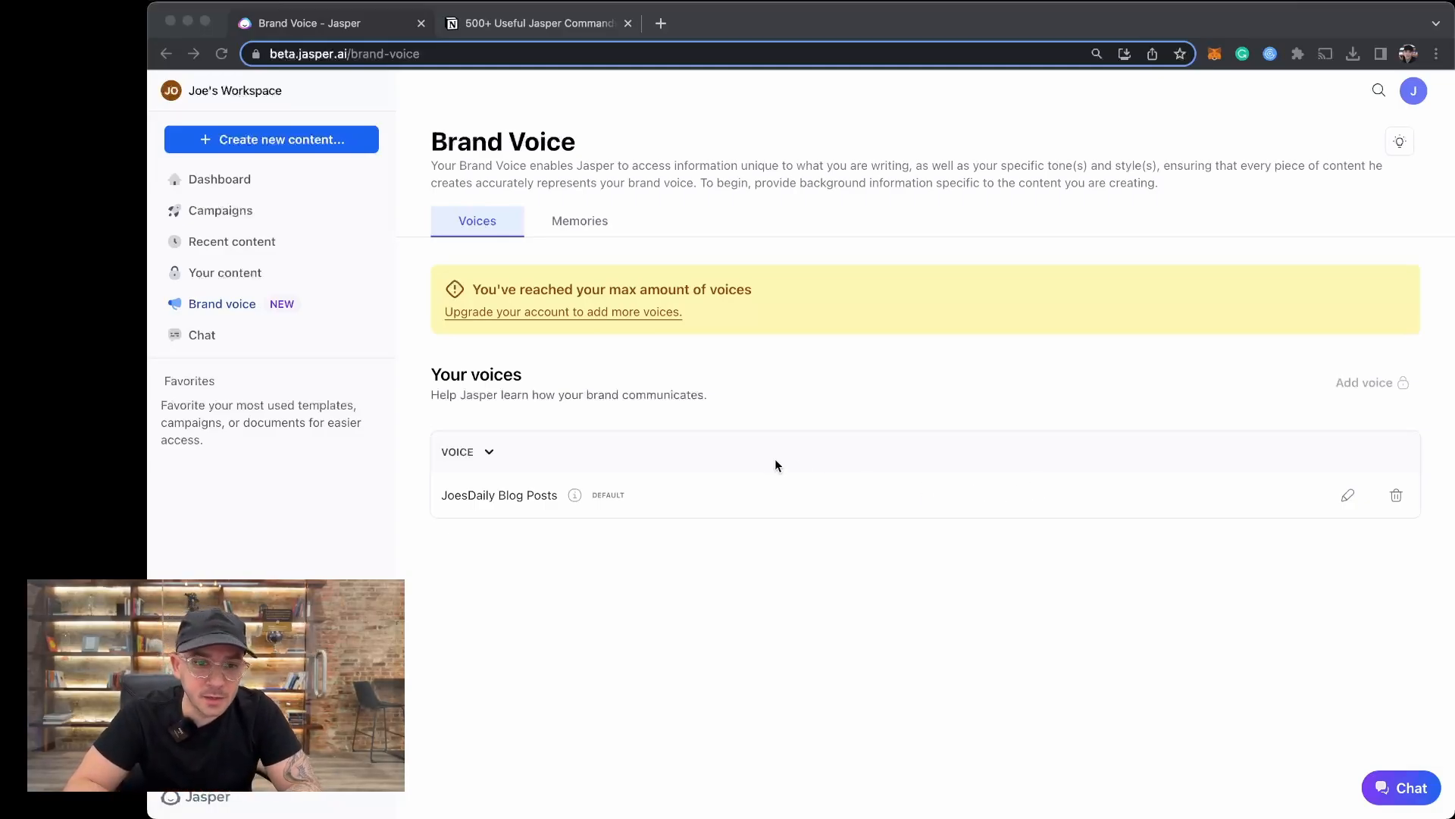
mouse_move(220, 179)
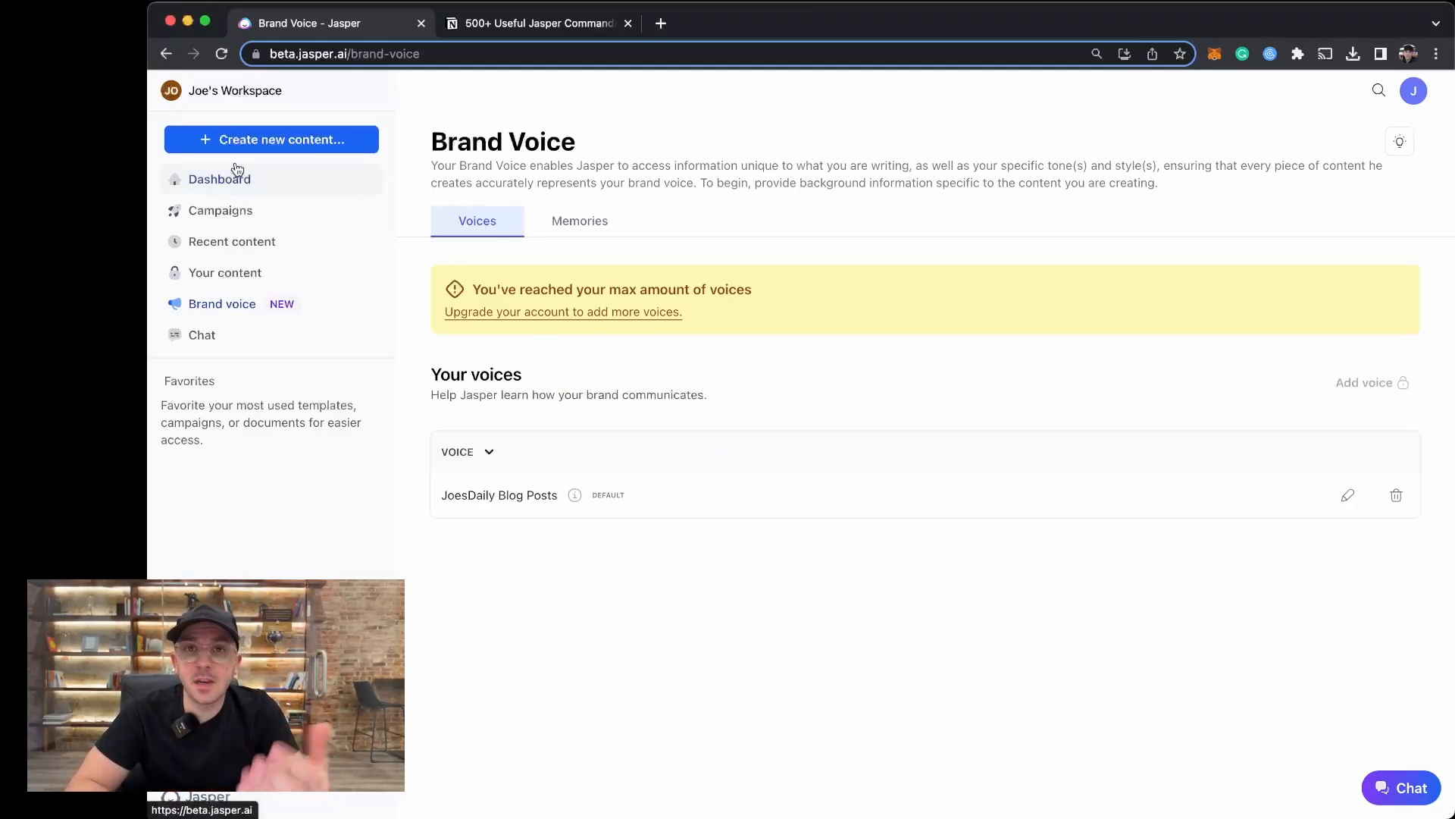
mouse_move(271, 139)
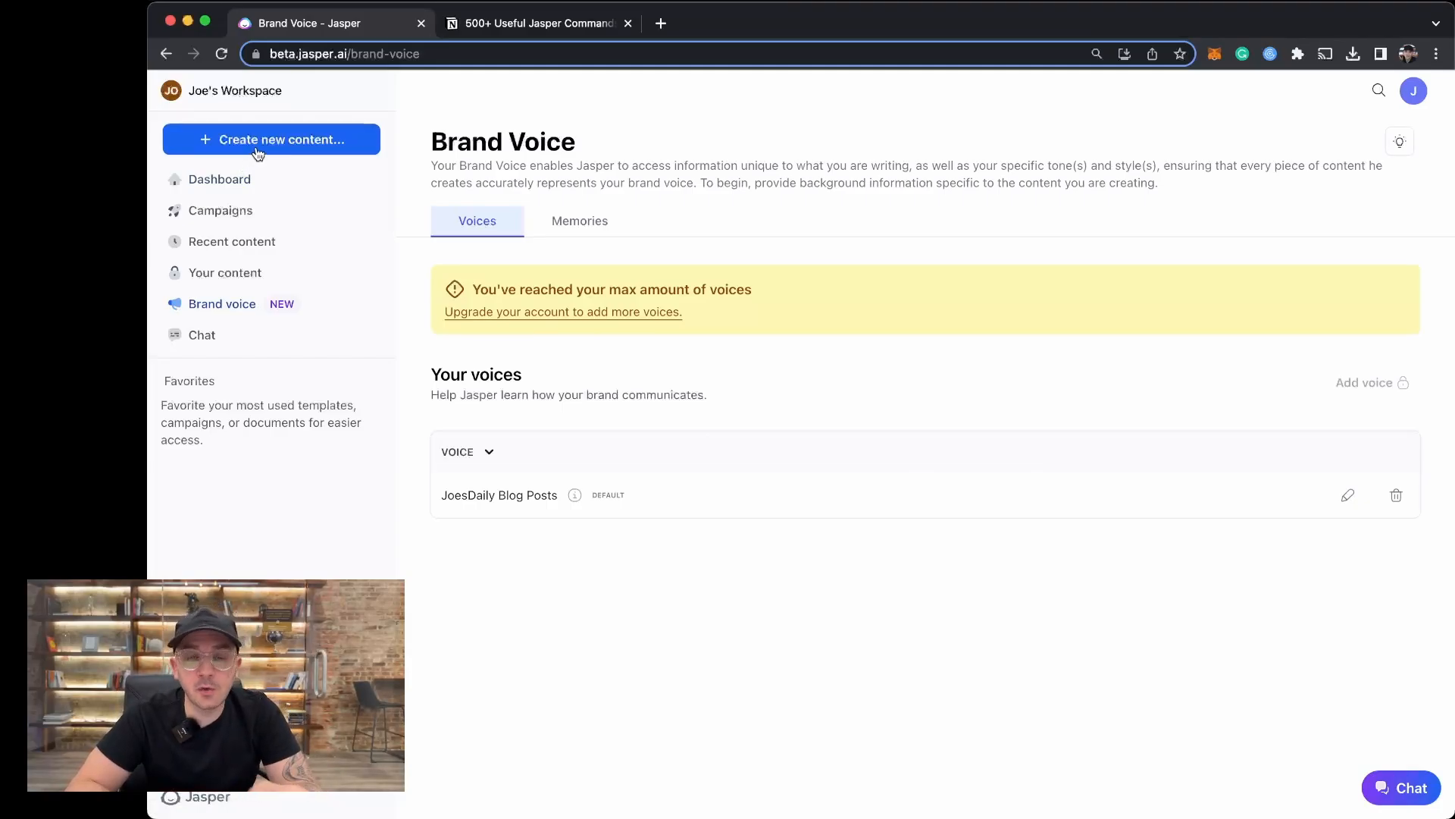
Step: Start new content and locate the One-Shot Blog Post template
click(272, 139)
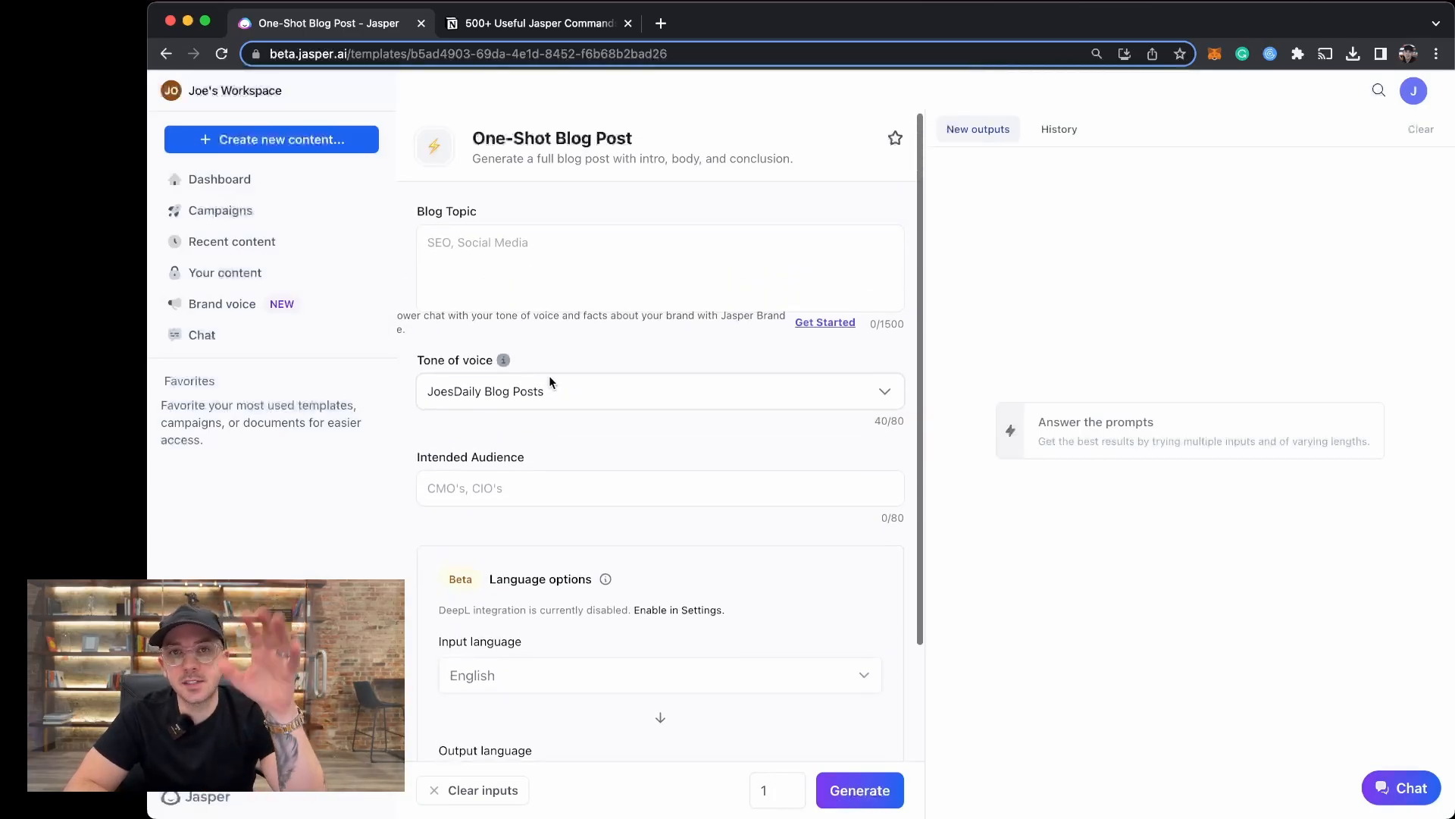
scroll(down, 3)
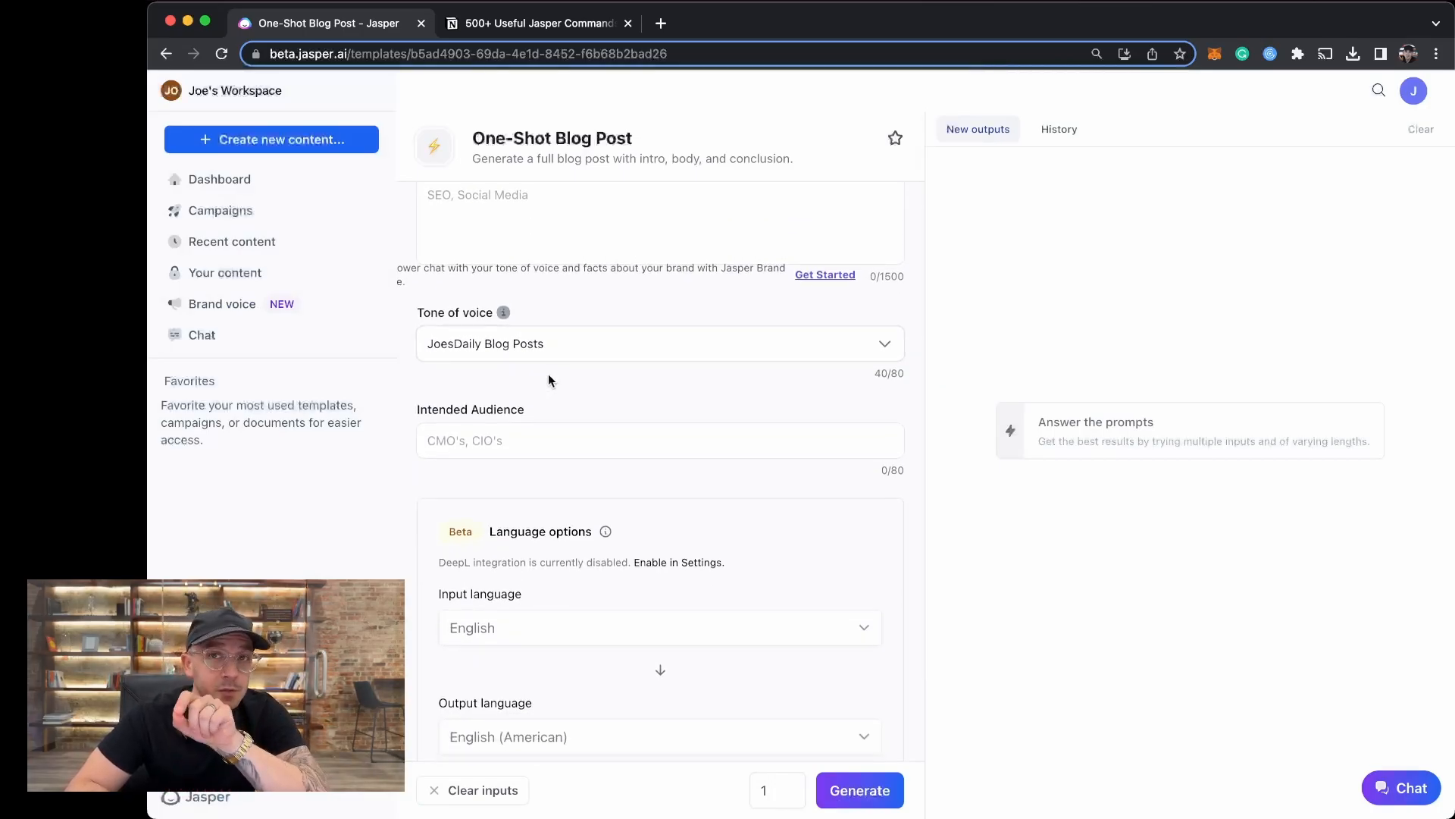